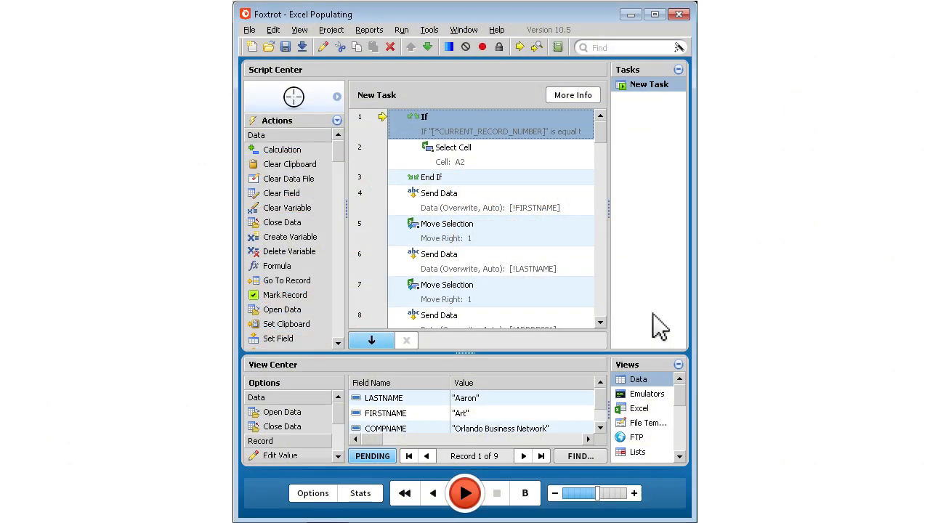
mouse_move(545, 389)
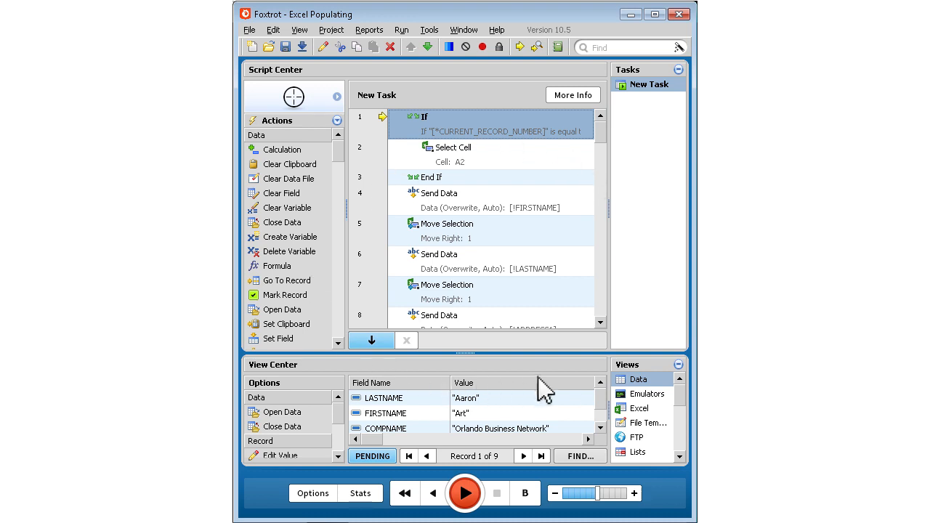
mouse_move(574, 388)
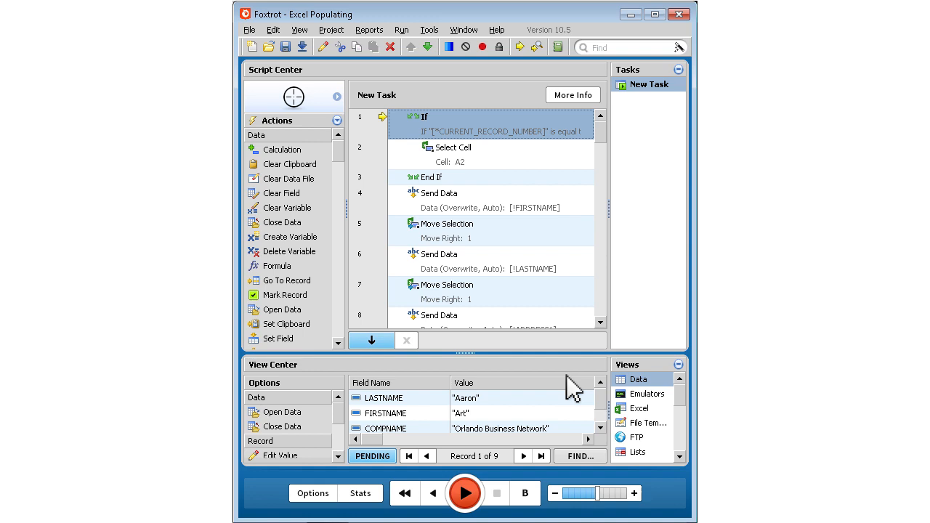
mouse_move(450, 117)
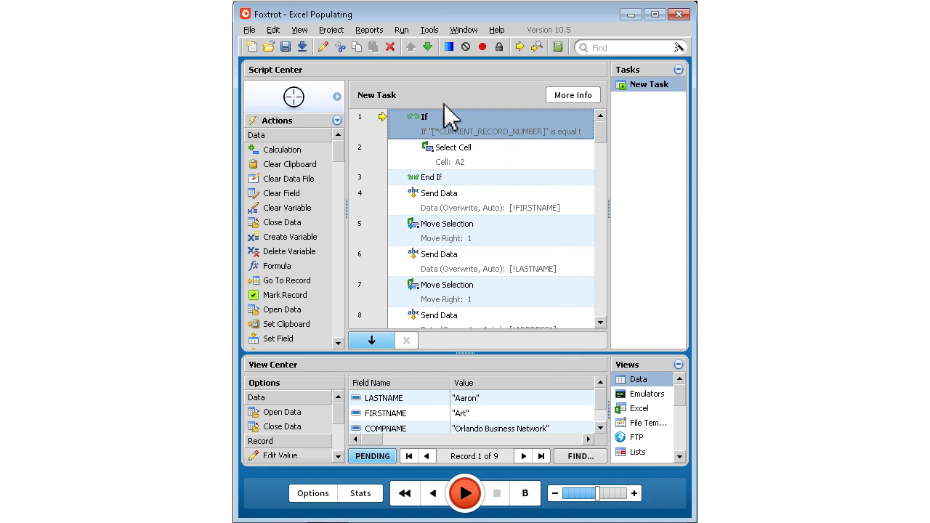
mouse_move(523, 300)
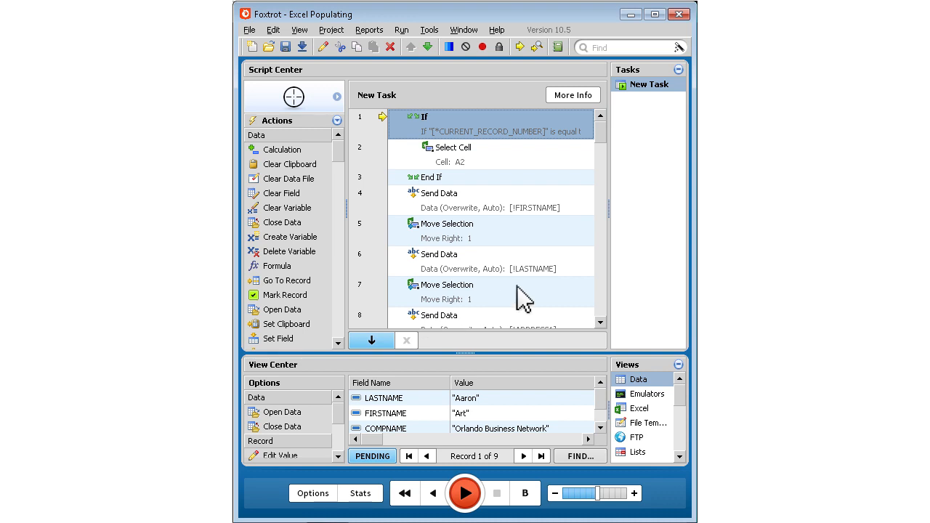
mouse_move(331, 455)
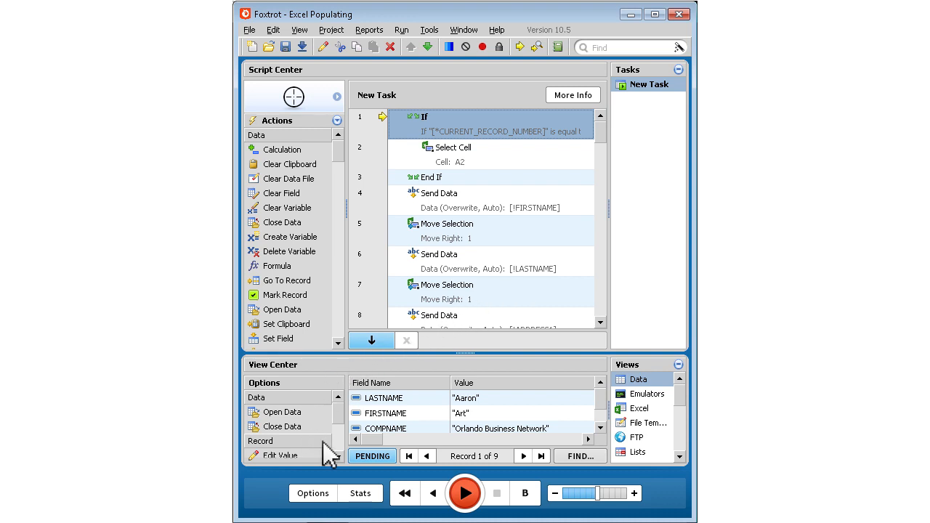
mouse_move(563, 450)
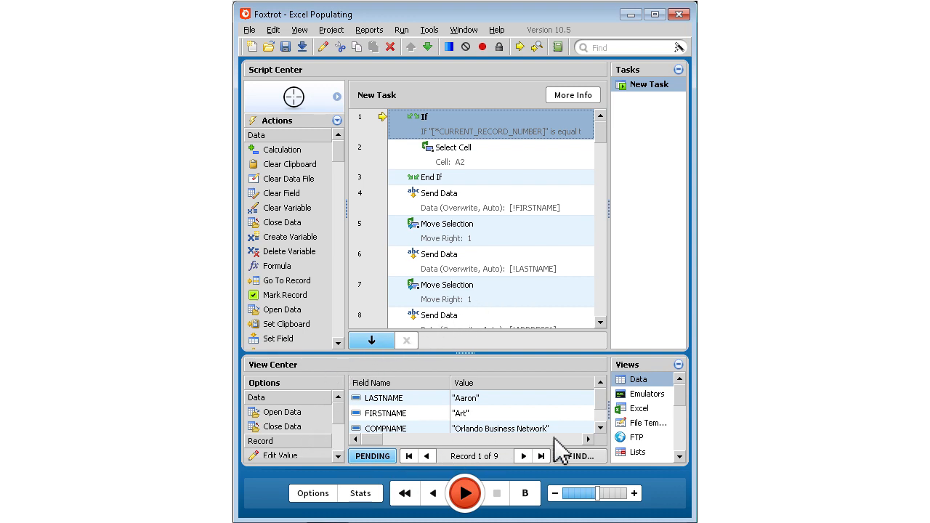
mouse_move(363, 473)
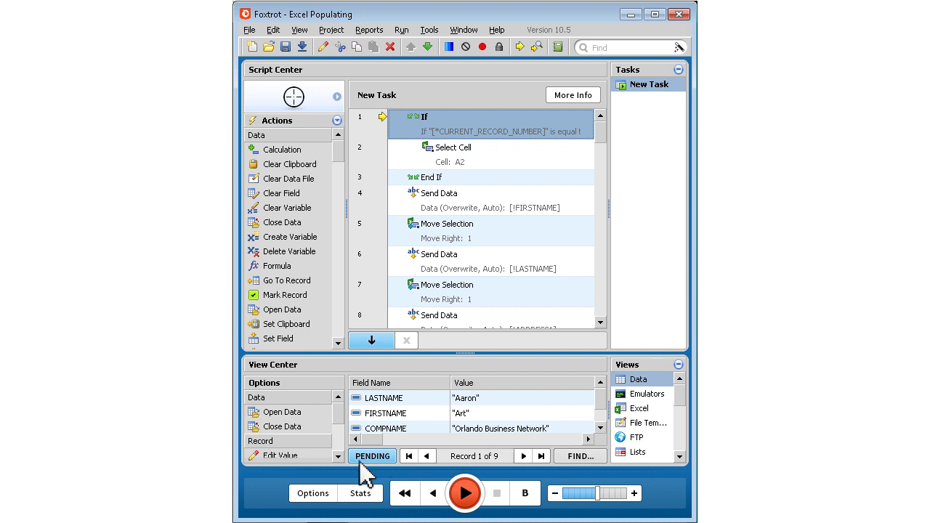
mouse_move(651, 502)
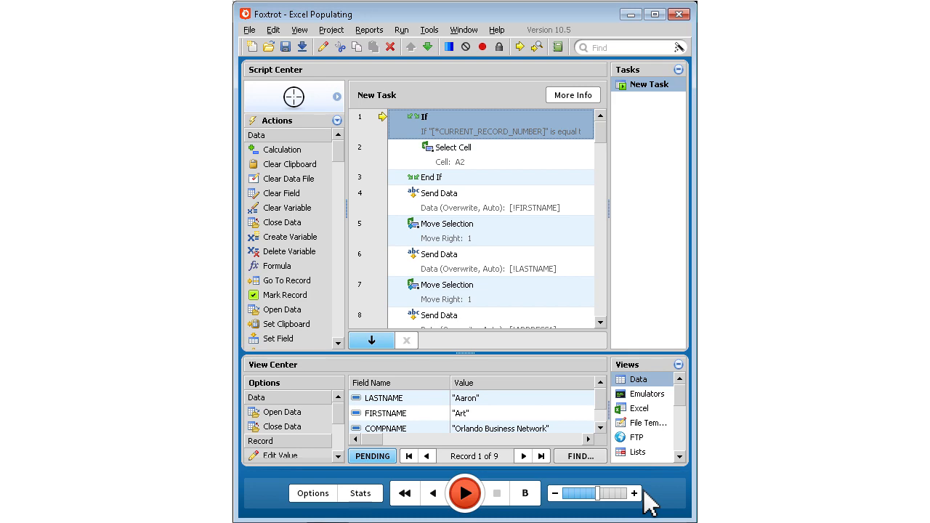
- Run the Excel Populating script from record 1 through all nine and acknowledge Run Complete
click(464, 493)
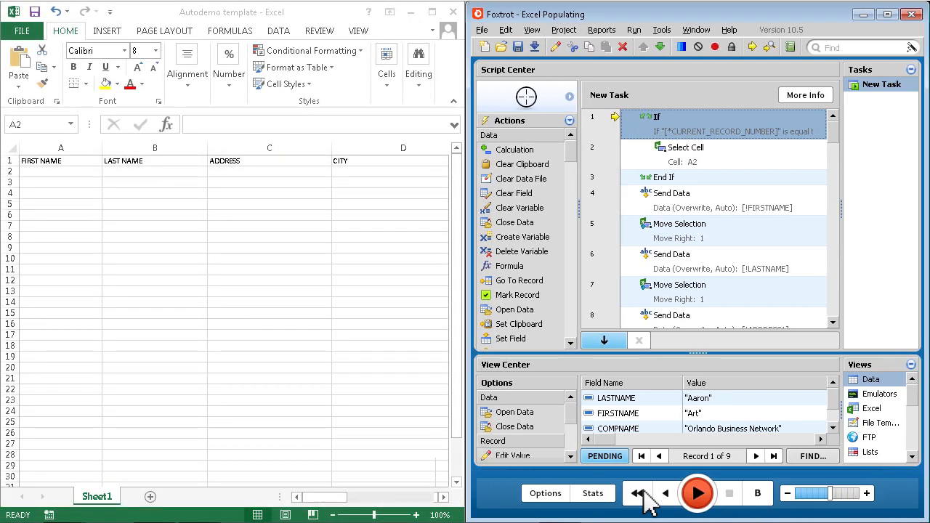
click(696, 492)
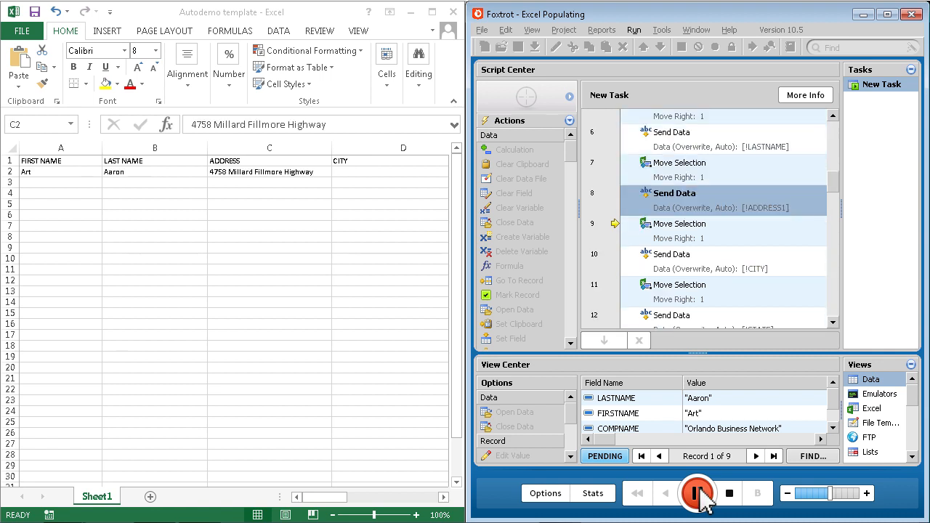
click(697, 493)
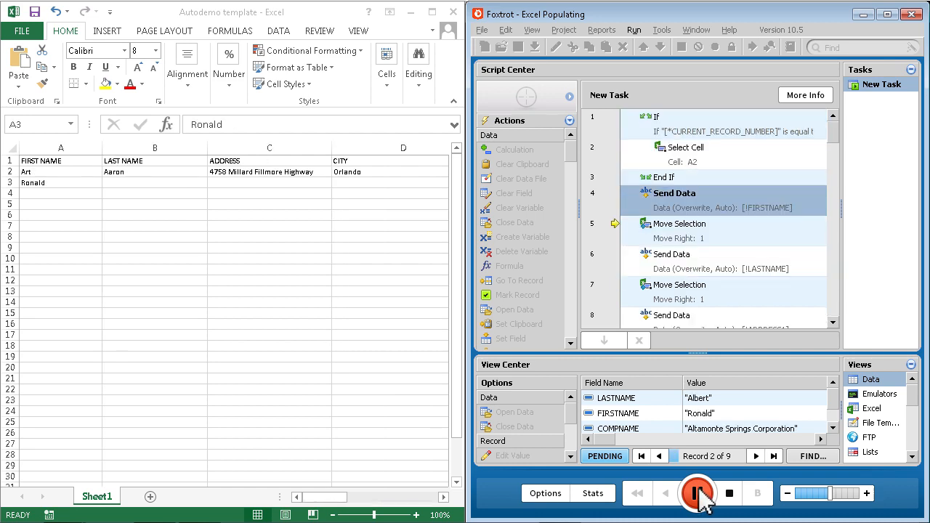
click(696, 492)
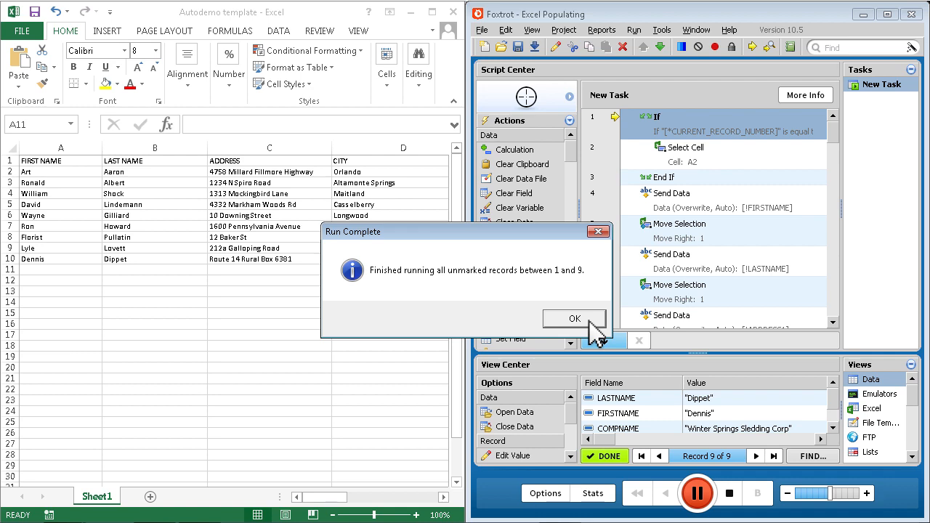
click(574, 318)
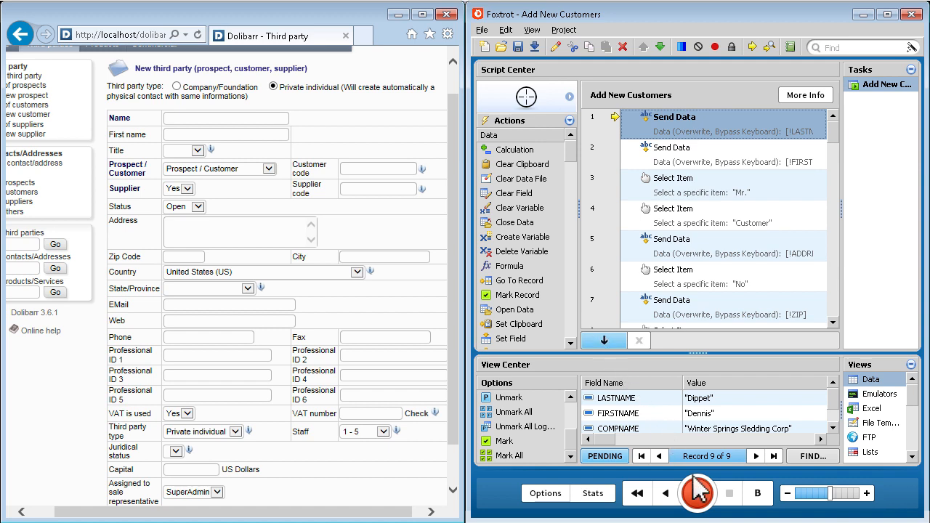
- Run Add New Customers over all nine records and acknowledge the Run Complete message
click(696, 492)
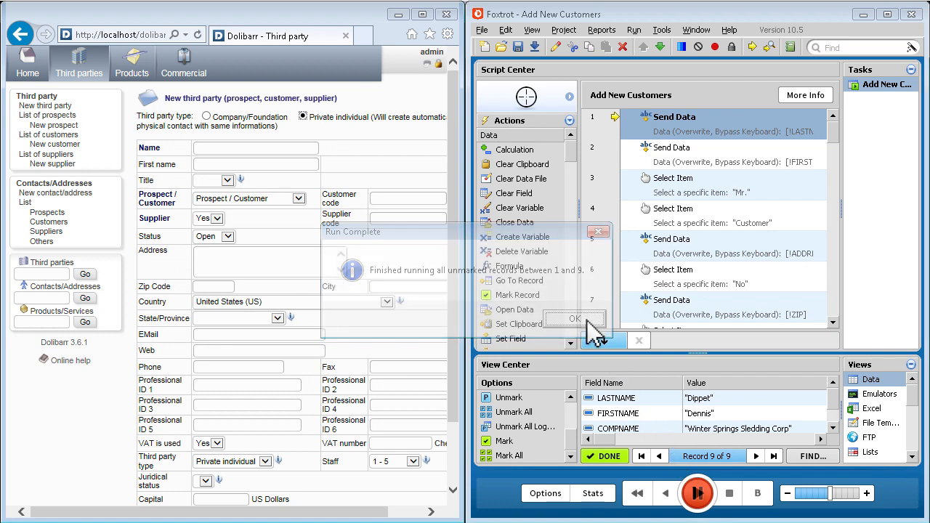
click(574, 318)
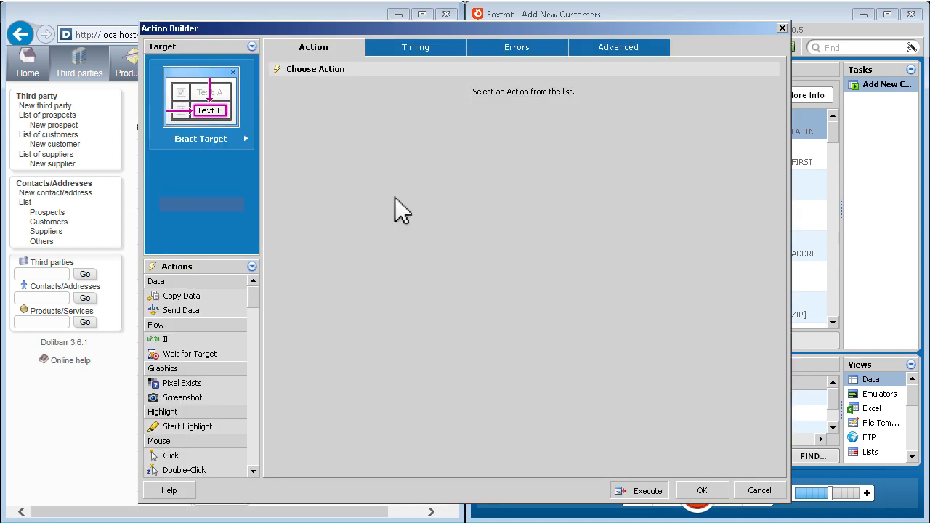
mouse_move(218, 320)
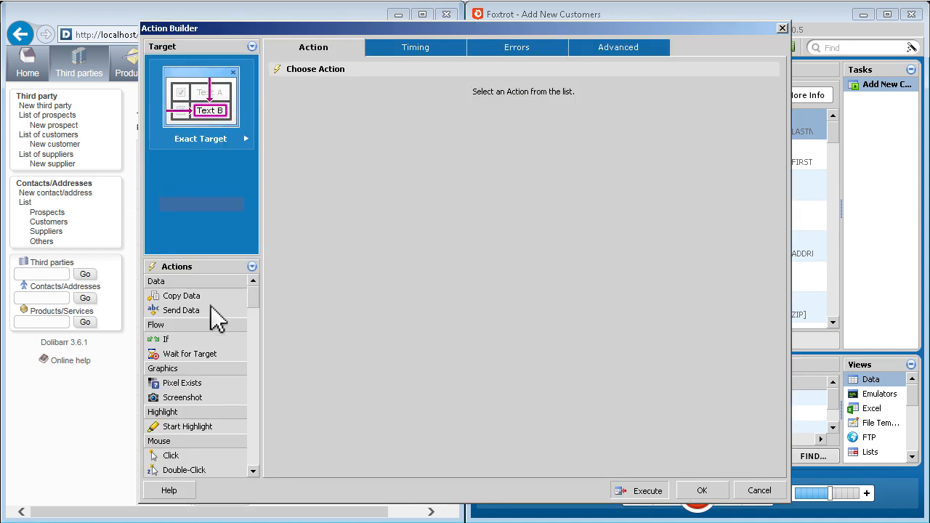
- Add a Send Data step filling the customer code from the account number field, then rerun the script
click(180, 310)
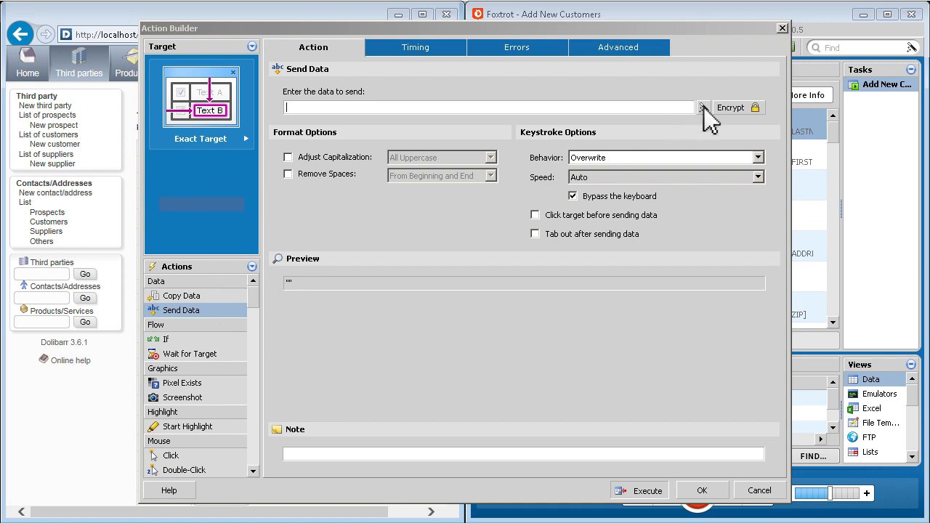
click(701, 107)
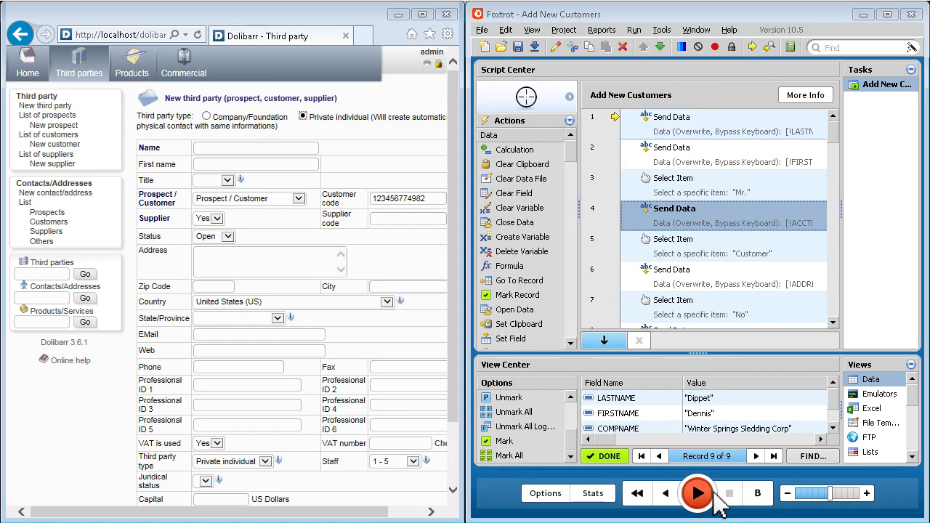
click(696, 493)
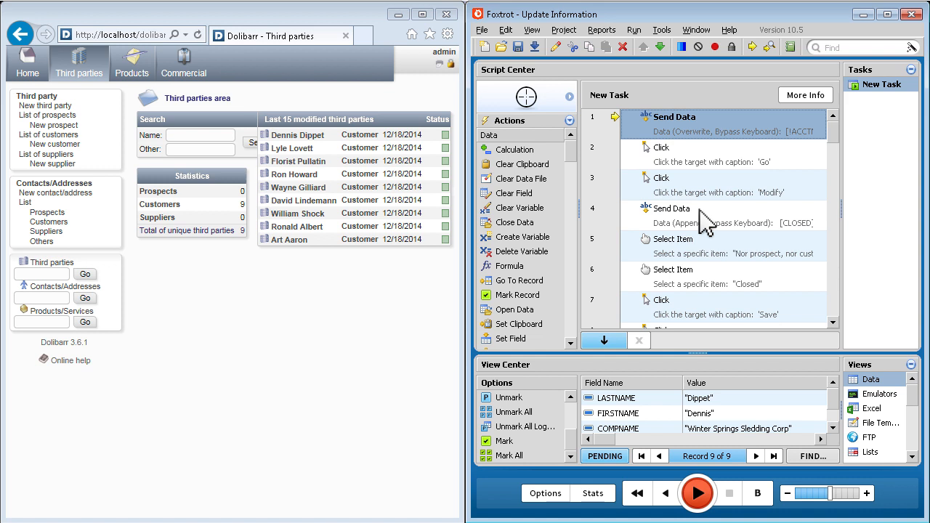
mouse_move(708, 385)
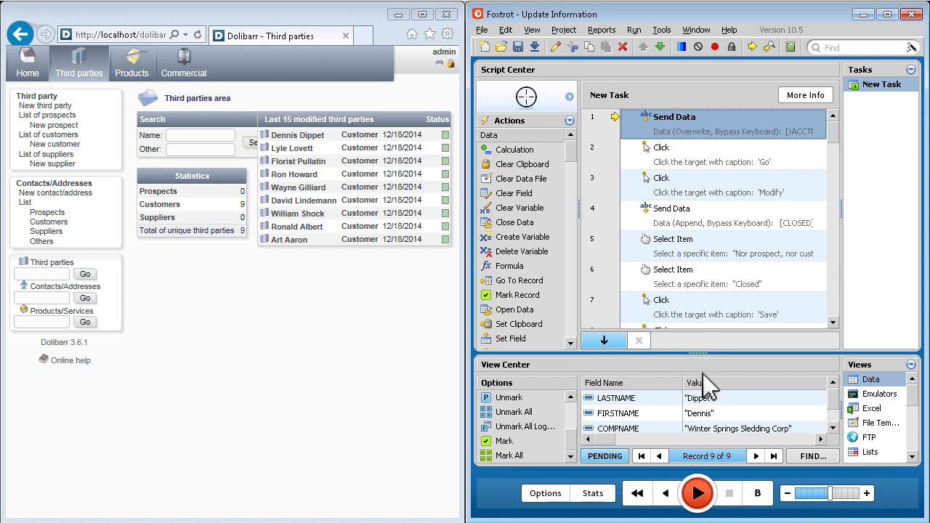
click(696, 493)
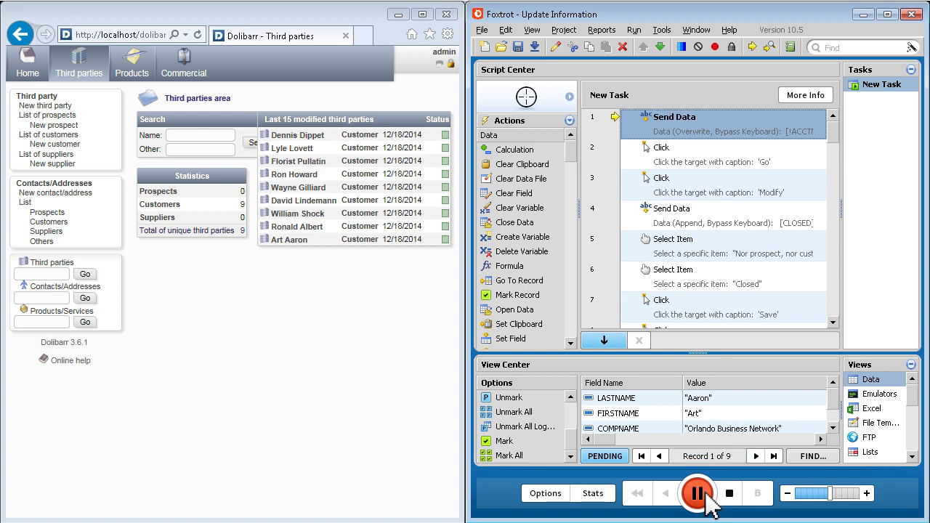